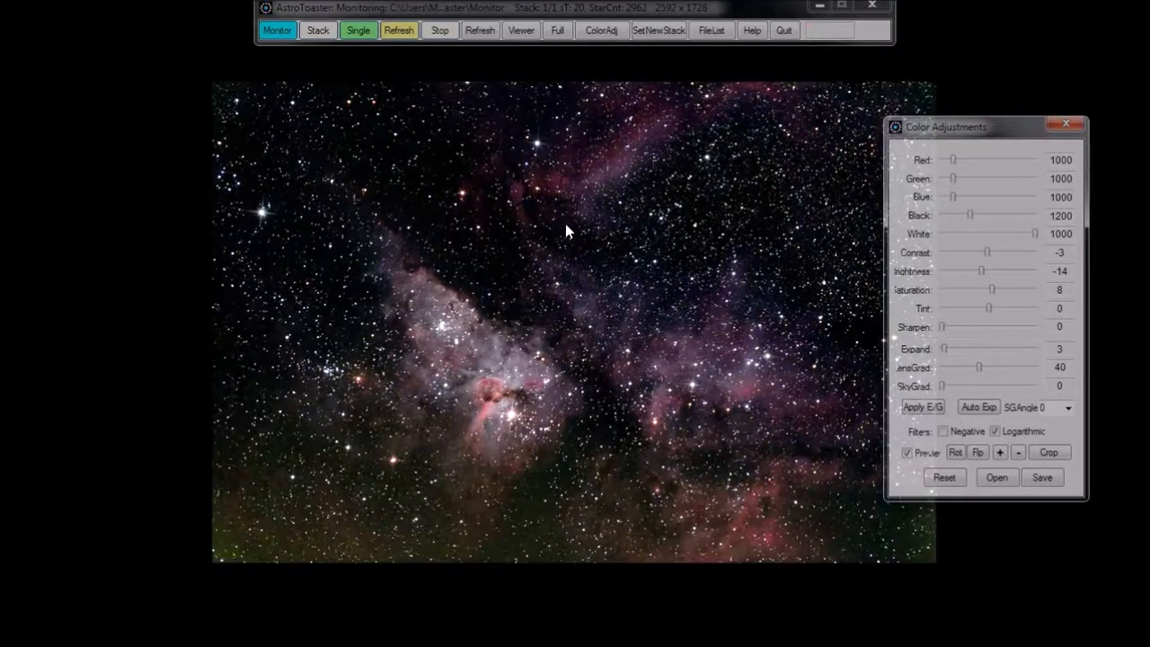
mouse_move(525, 337)
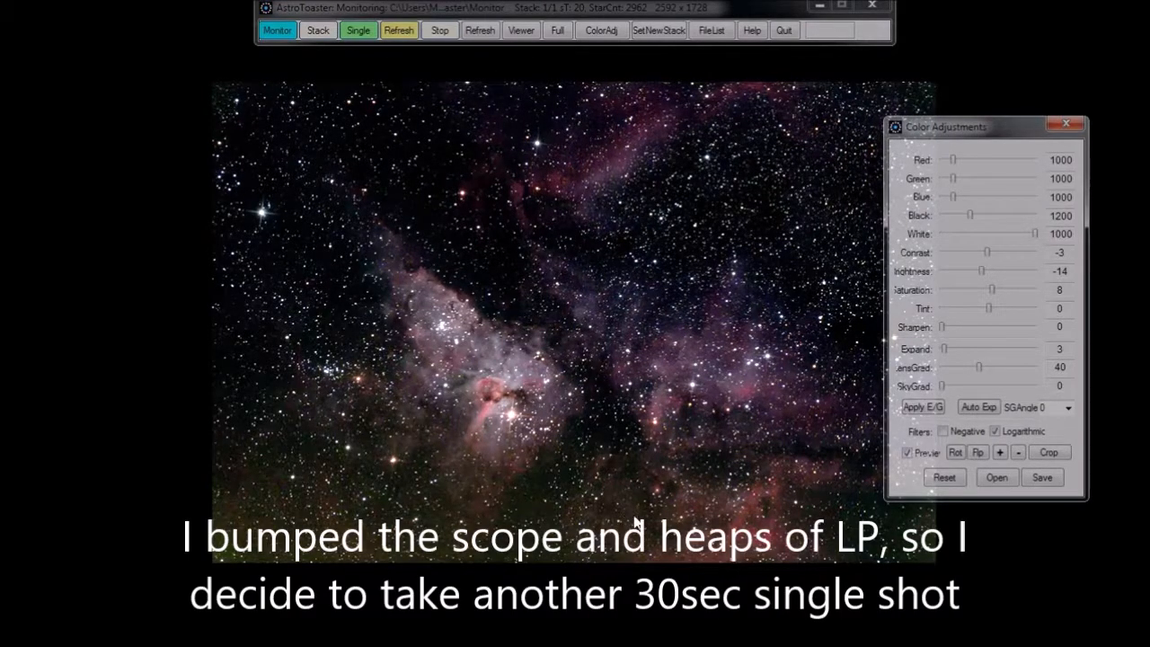
mouse_move(665, 476)
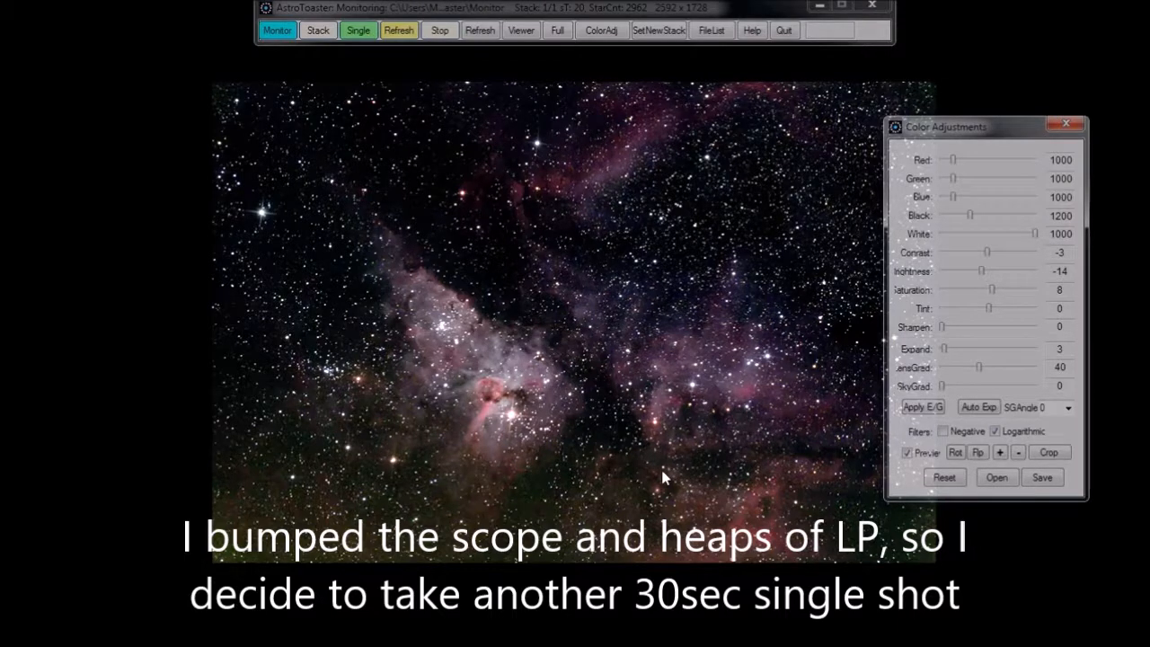
mouse_move(557, 42)
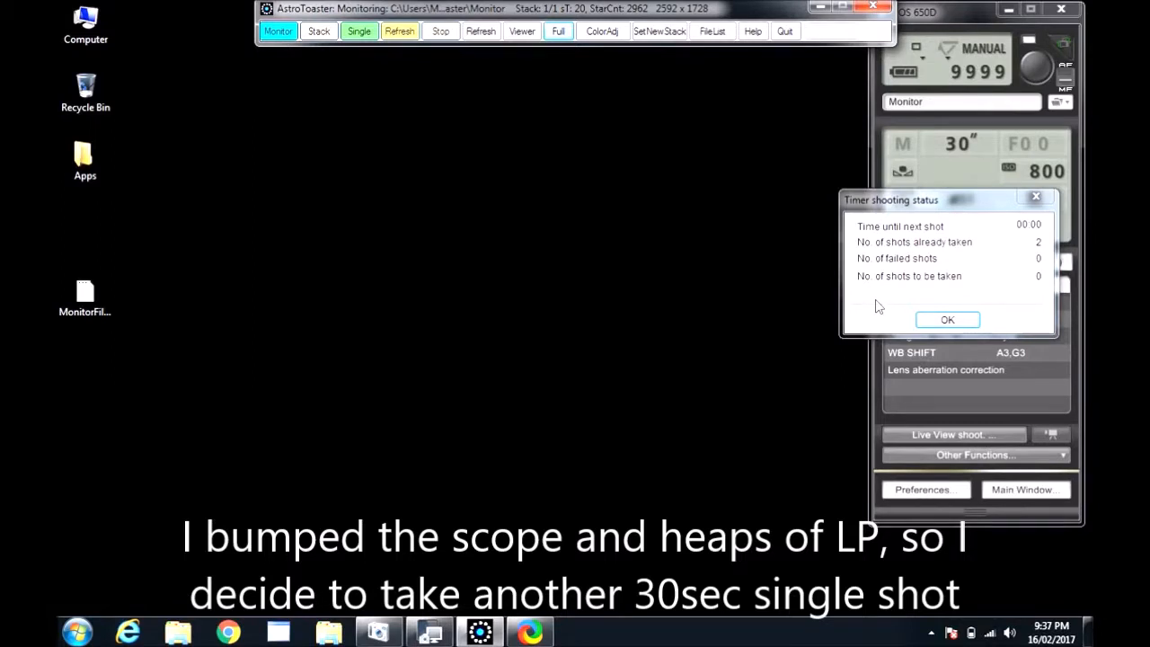
Dismiss the timer report and start a two-shot run: 5-minute interval, 15-second delay
click(947, 319)
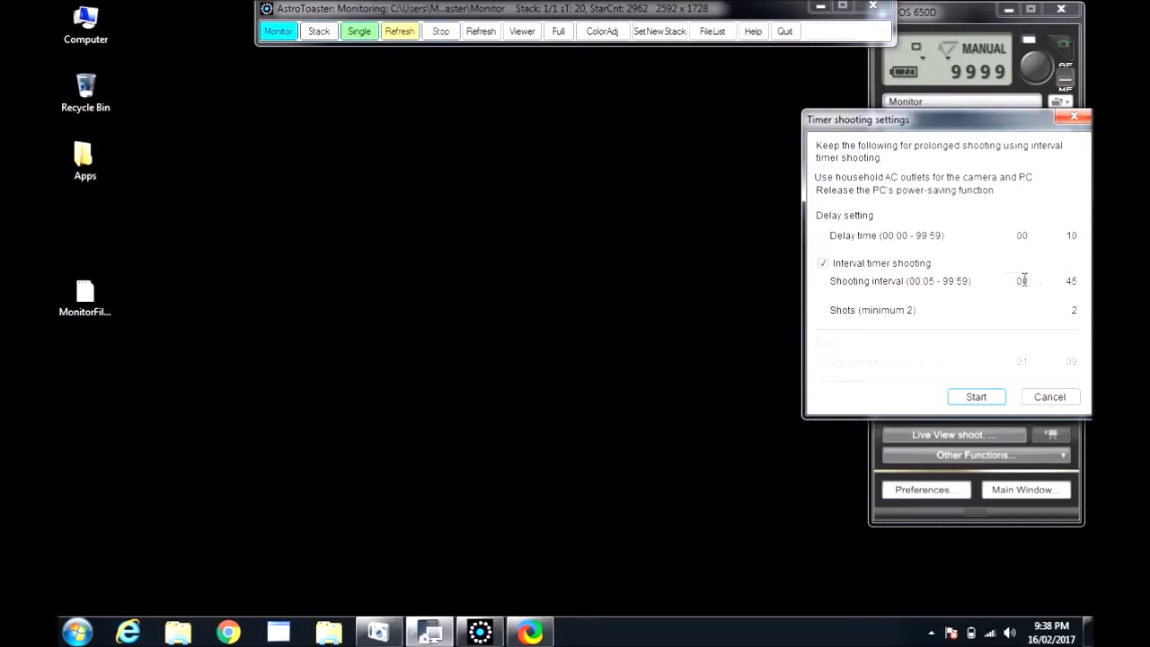
click(1022, 281)
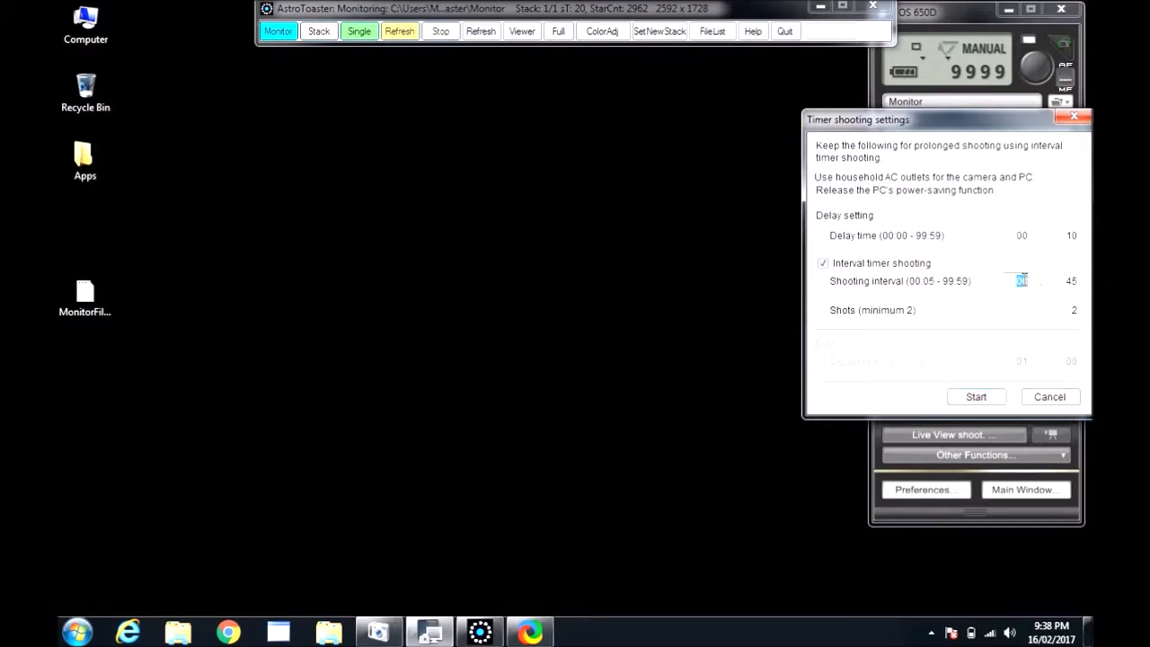
text(05)
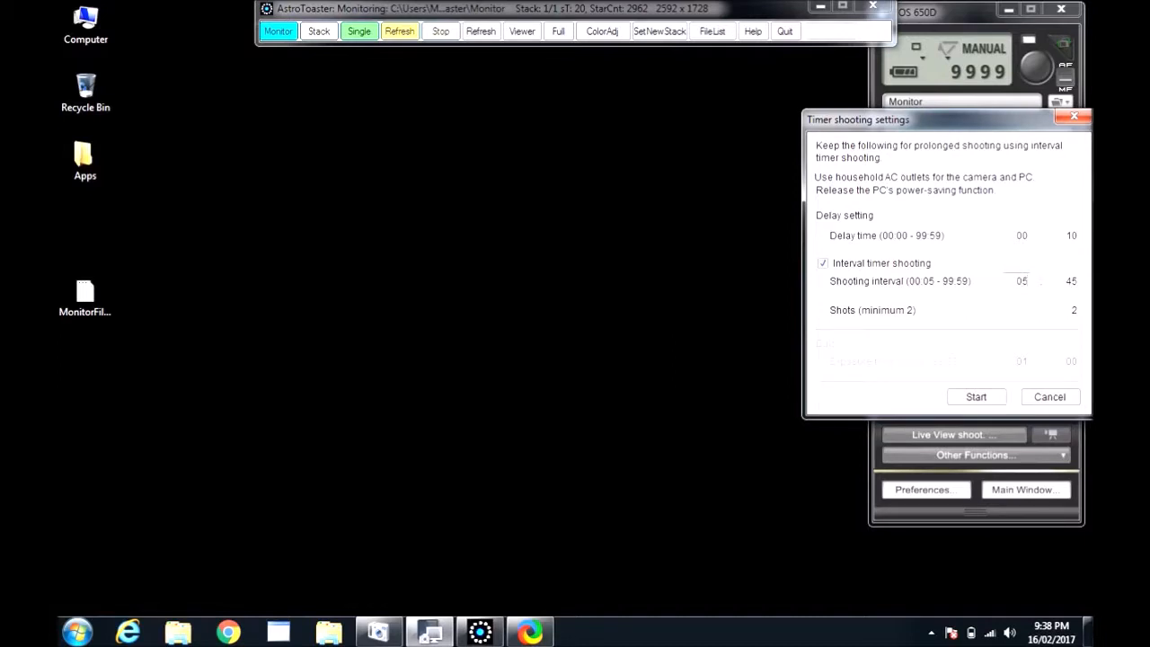
mouse_move(1062, 309)
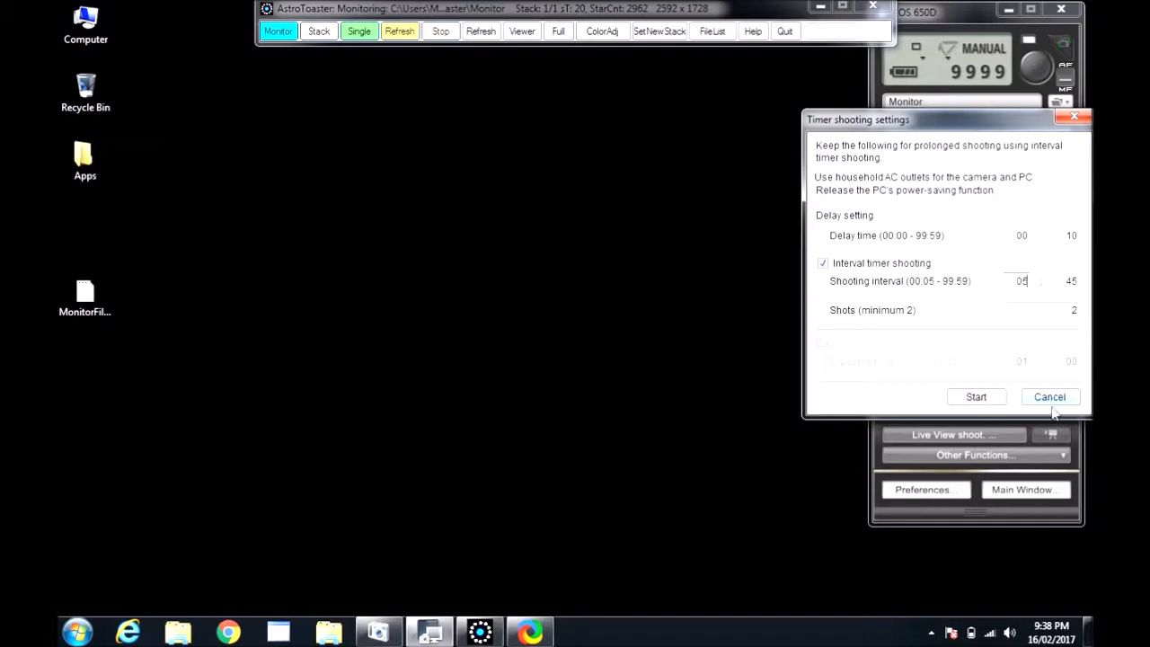
mouse_move(969, 367)
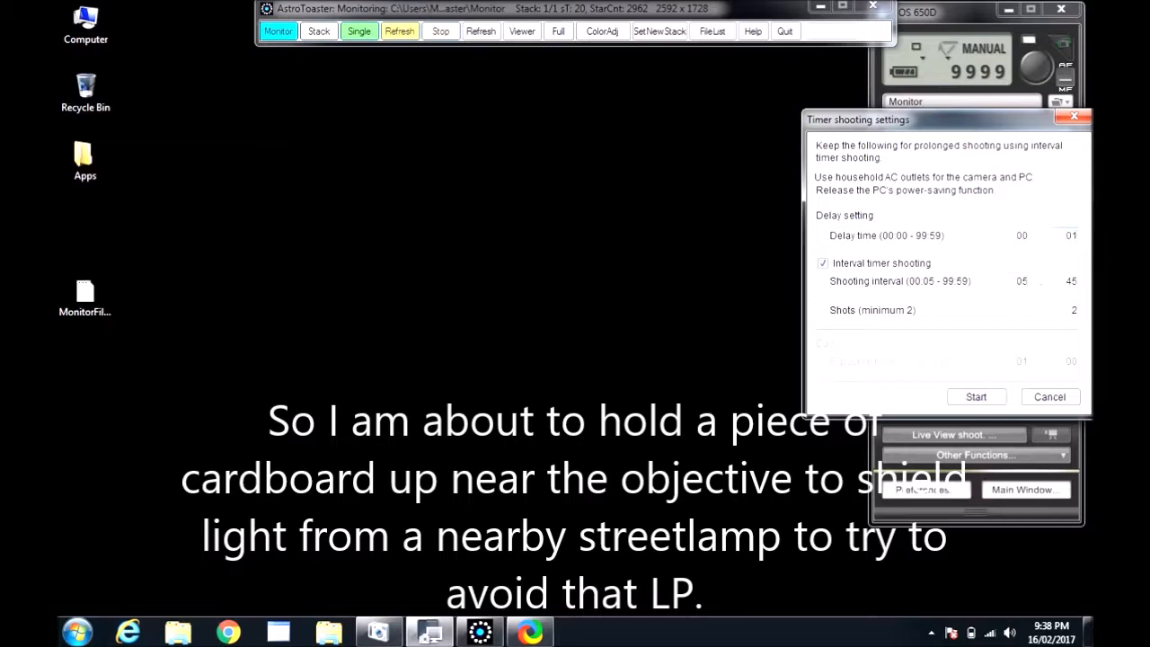
text(15)
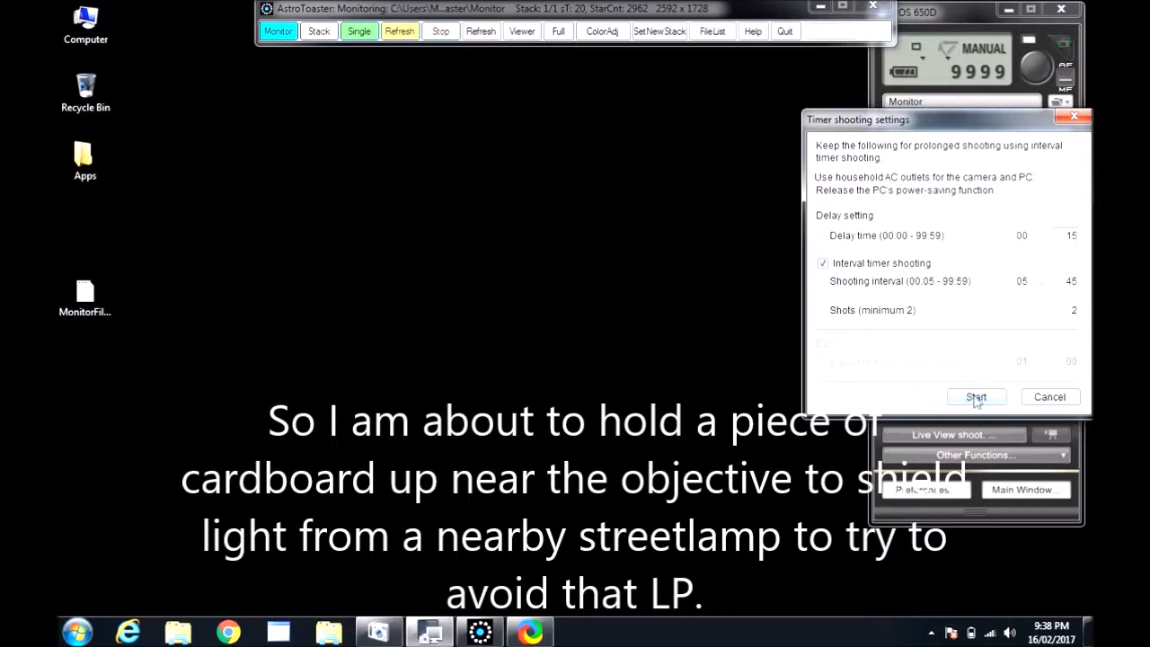
click(975, 398)
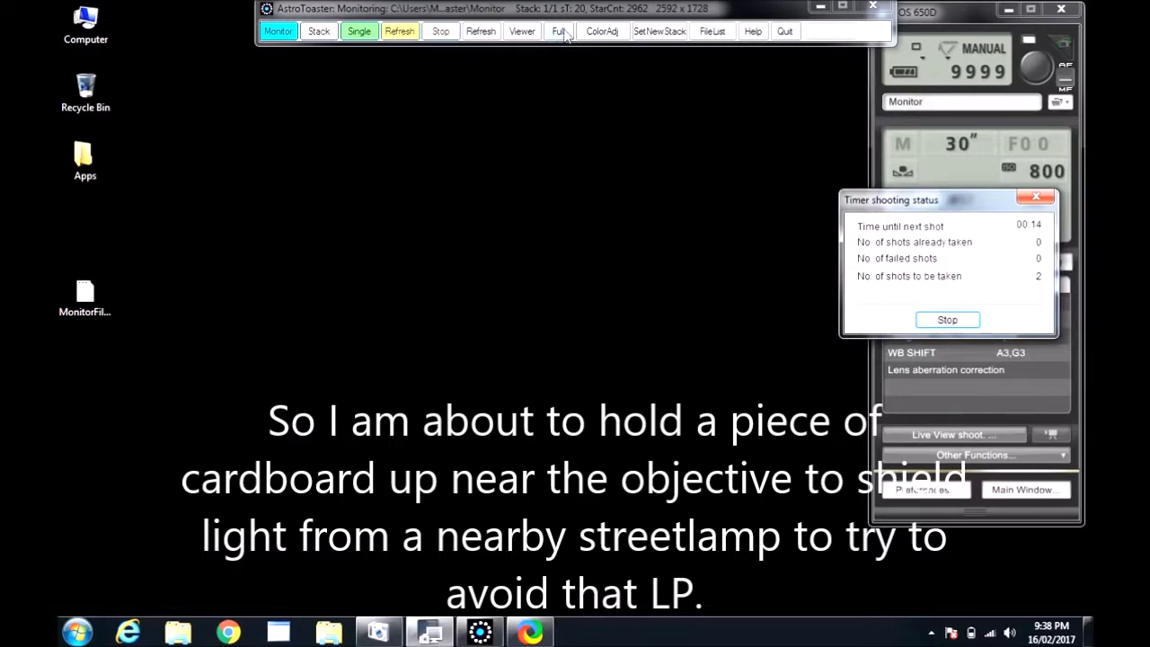
Display the Carina Nebula image full-screen in the AstroToaster viewer
click(558, 30)
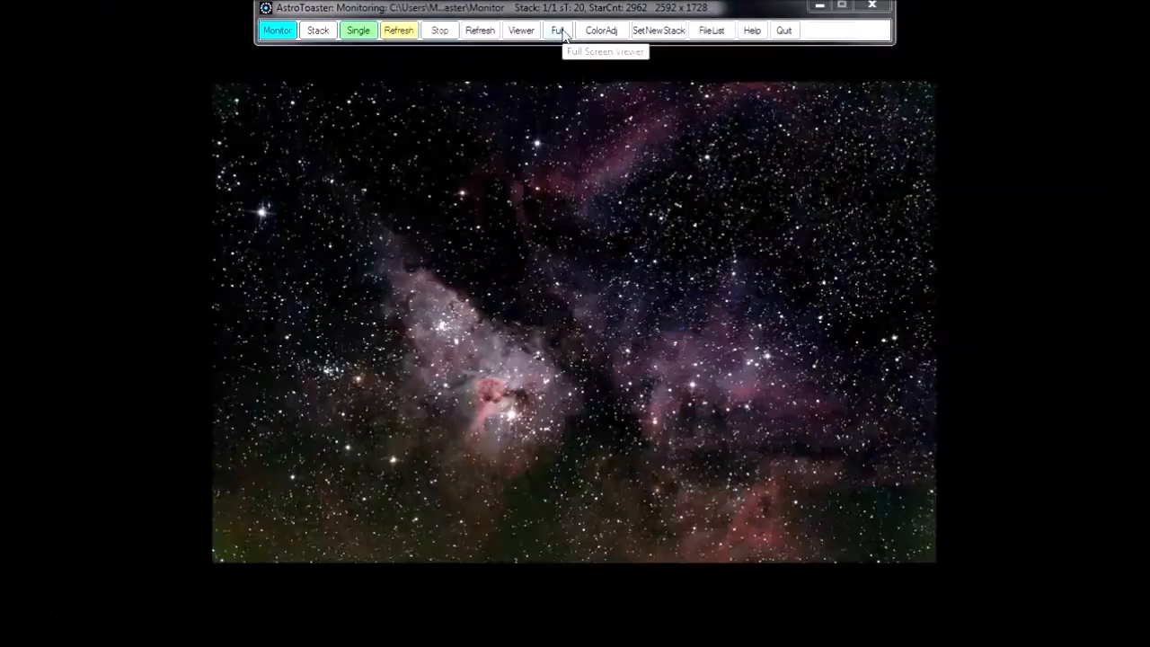
click(601, 30)
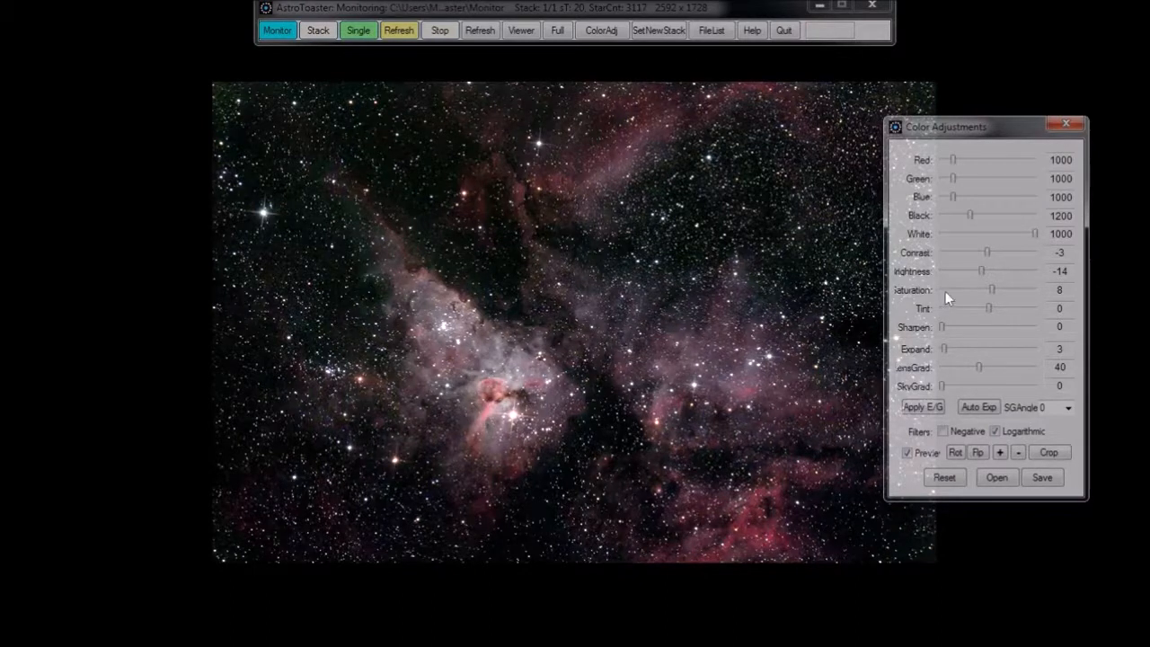
mouse_move(977, 283)
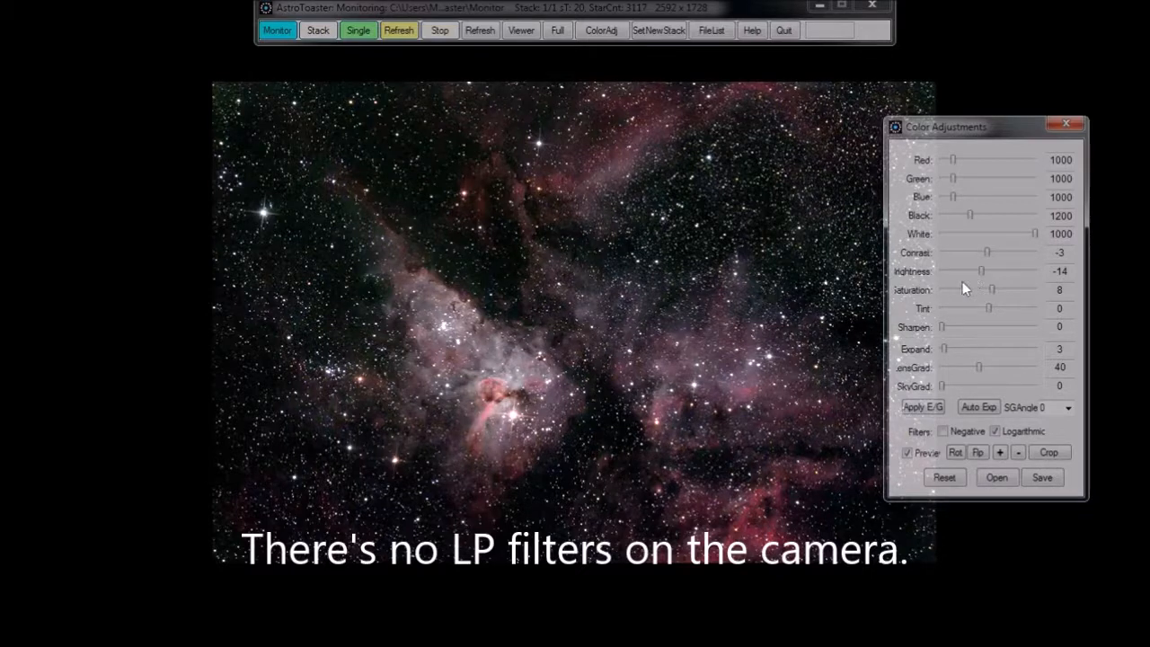
mouse_move(888, 301)
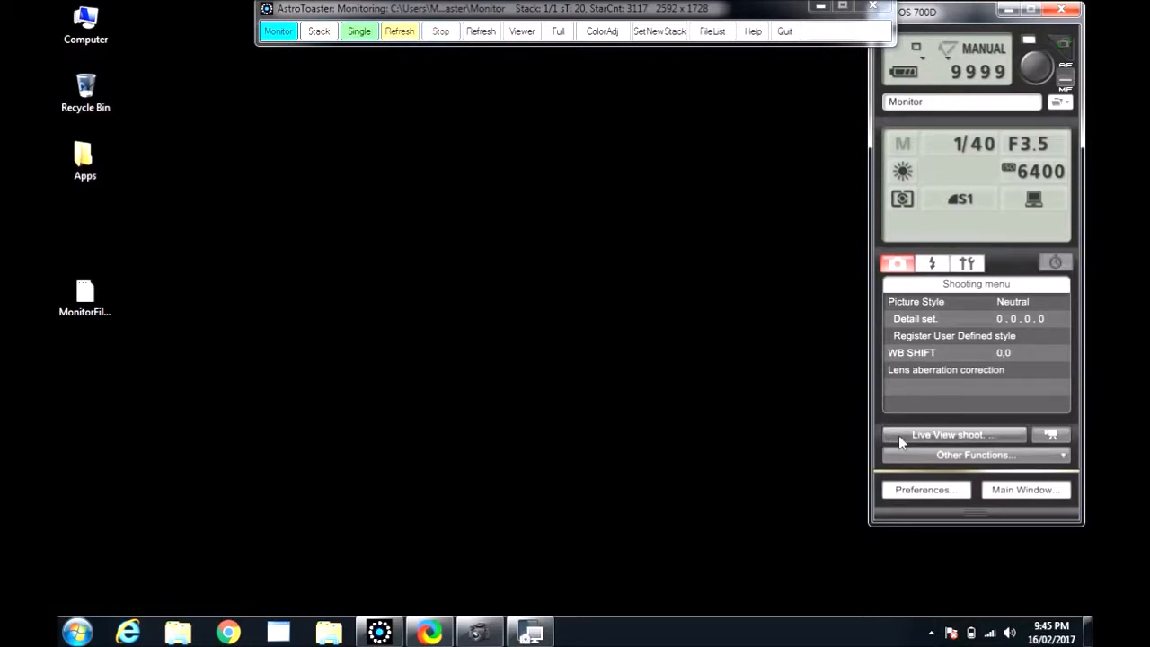
Open the camera's remote live view of the street scene and step ISO up to 12800
click(948, 434)
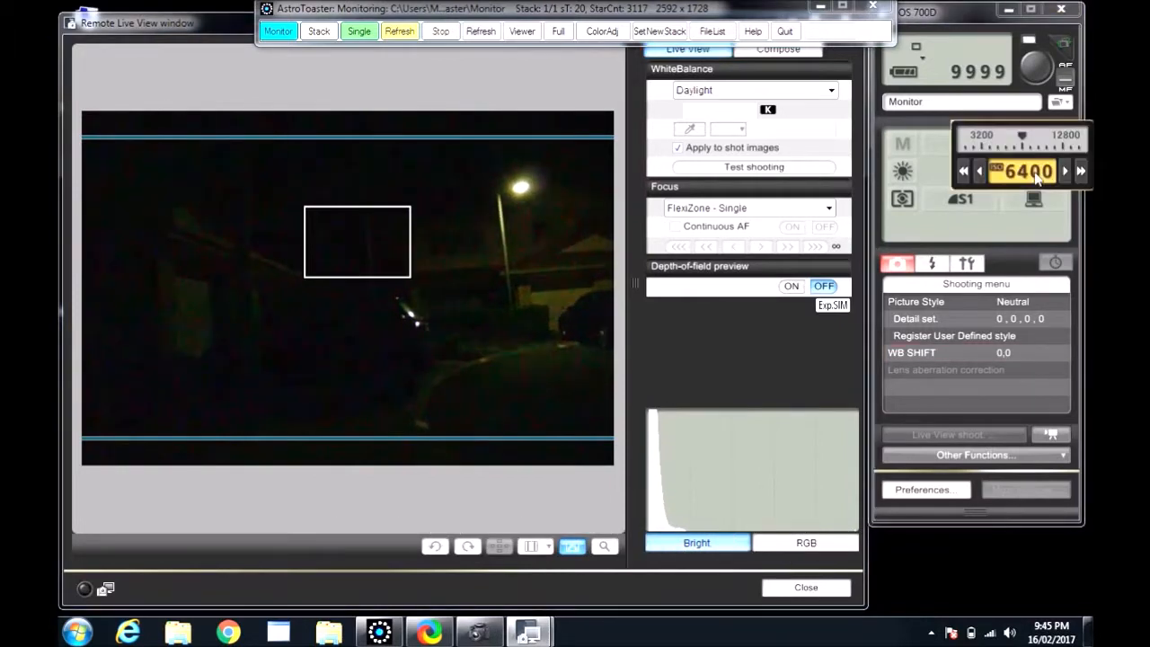
click(1080, 171)
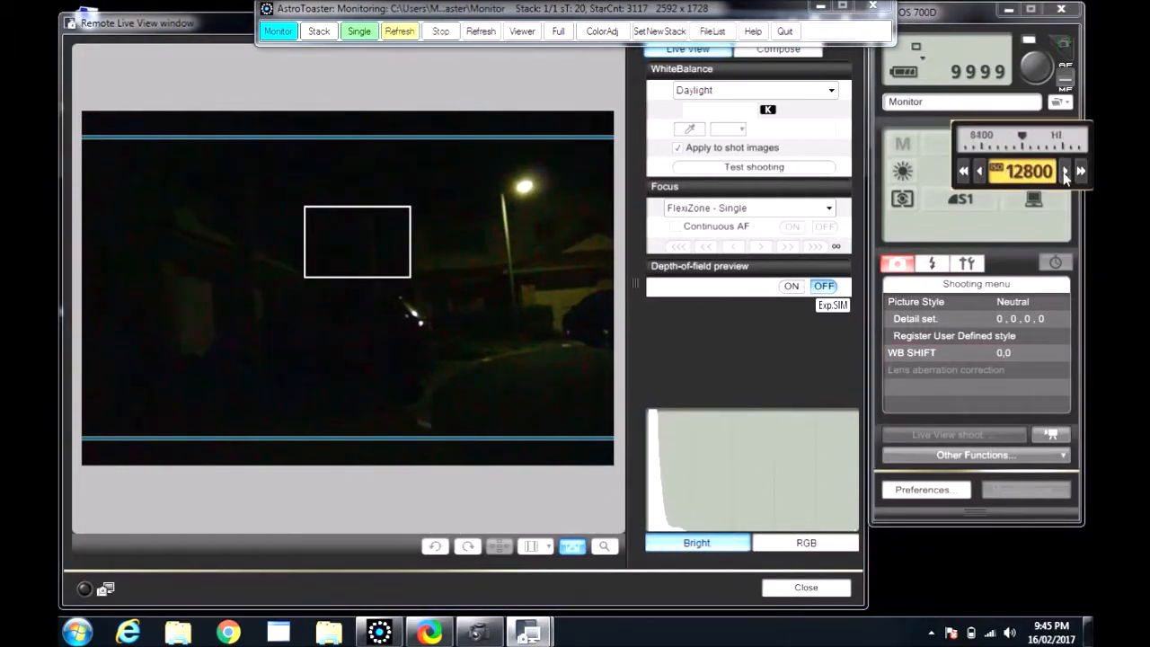